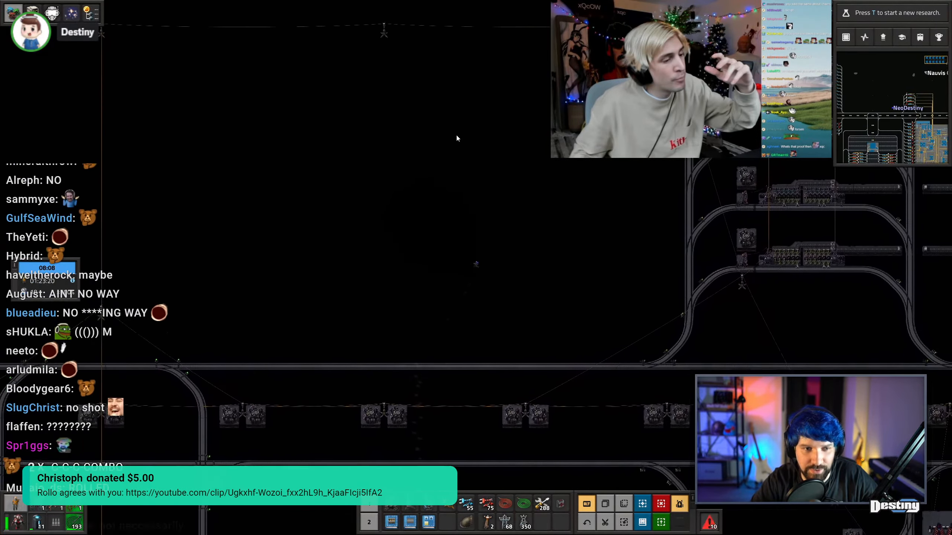
- Bring up the character inventory with the personal logistics and auto-trash settings over the rail network
key("e")
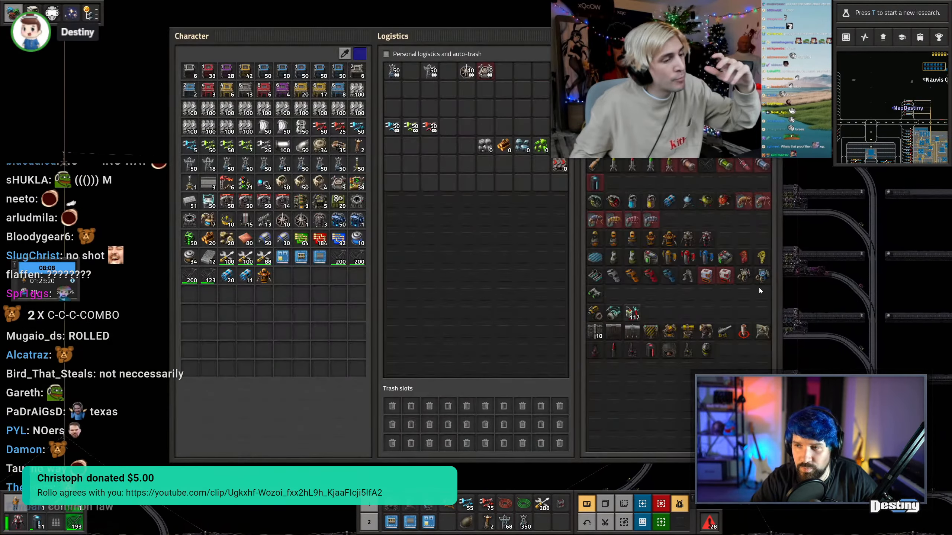